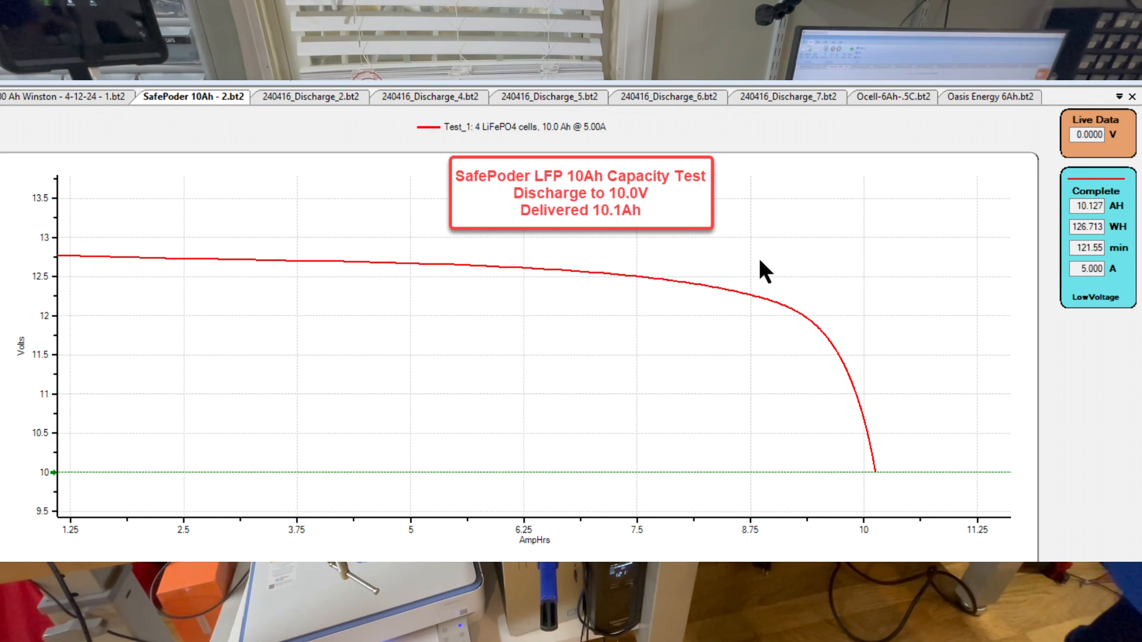
Show the '400 Ah Winston - 4-12-24 - 1.bt2' discharge graph with its 11.2V cut-off annotation
click(62, 97)
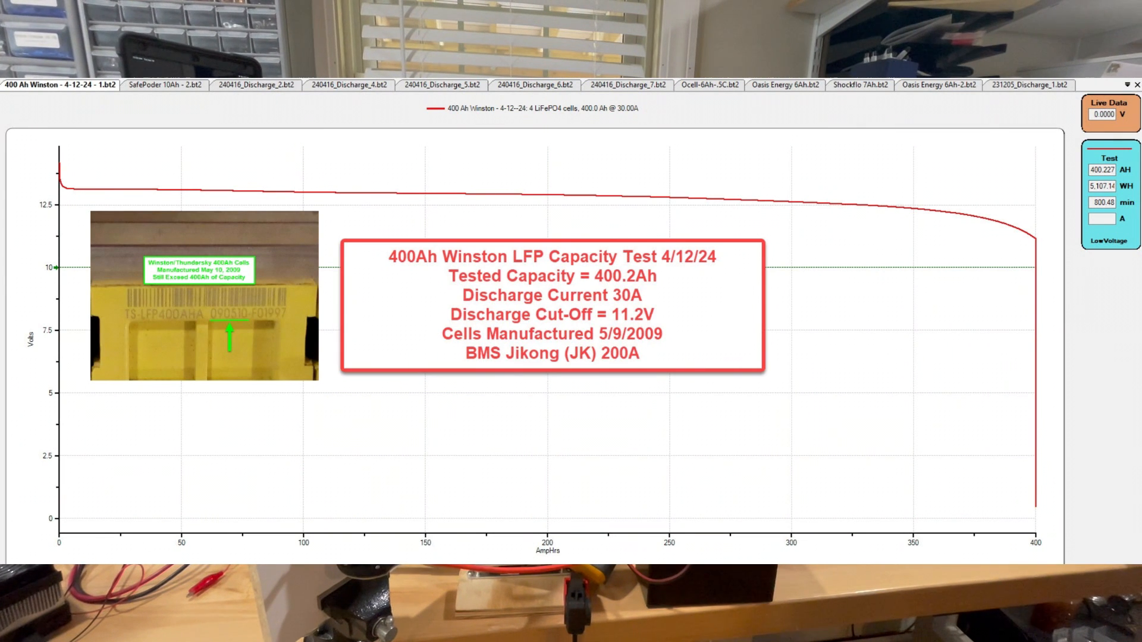